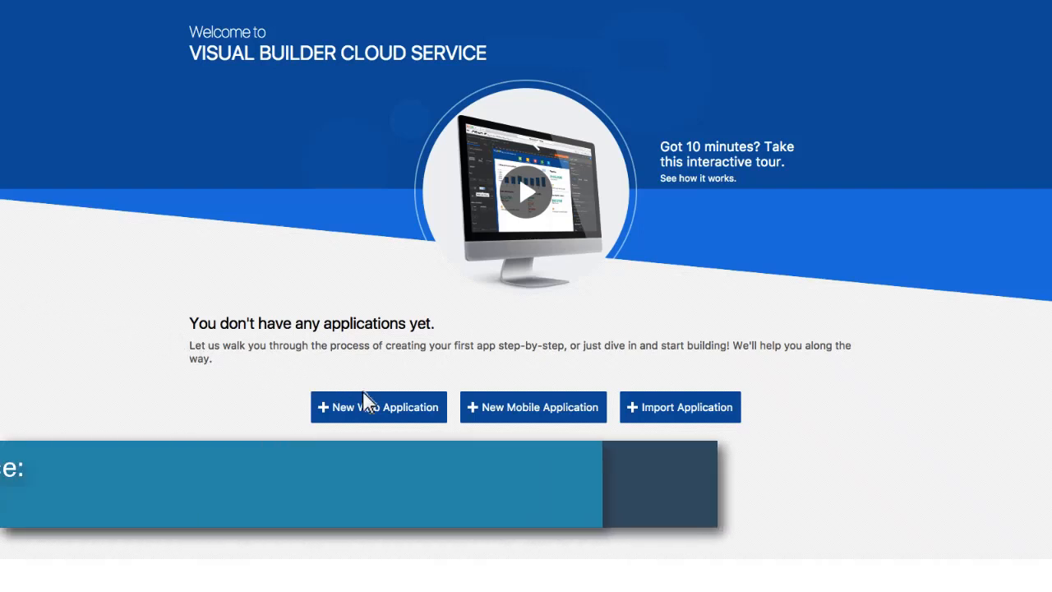
- Start a new web application named Expenses using the Oracle Applications Cloud UI template
left_click(378, 407)
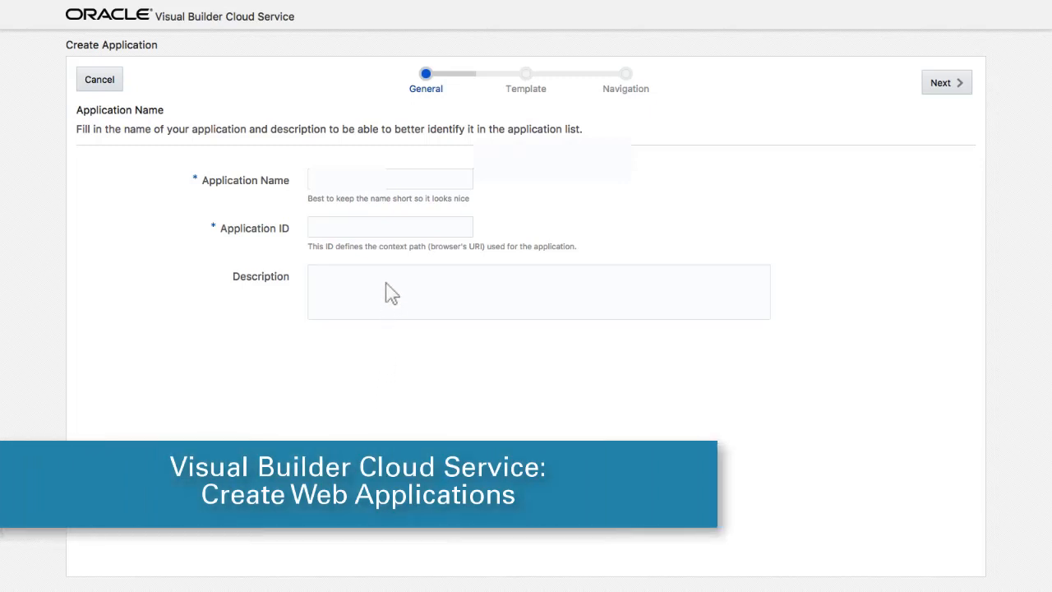
type("Expenses")
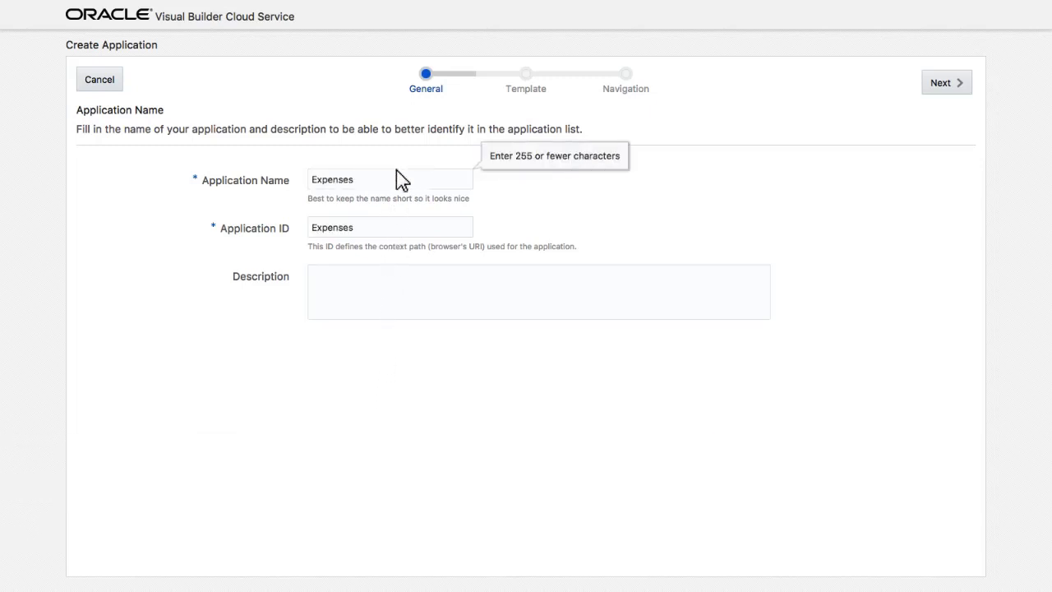
left_click(946, 83)
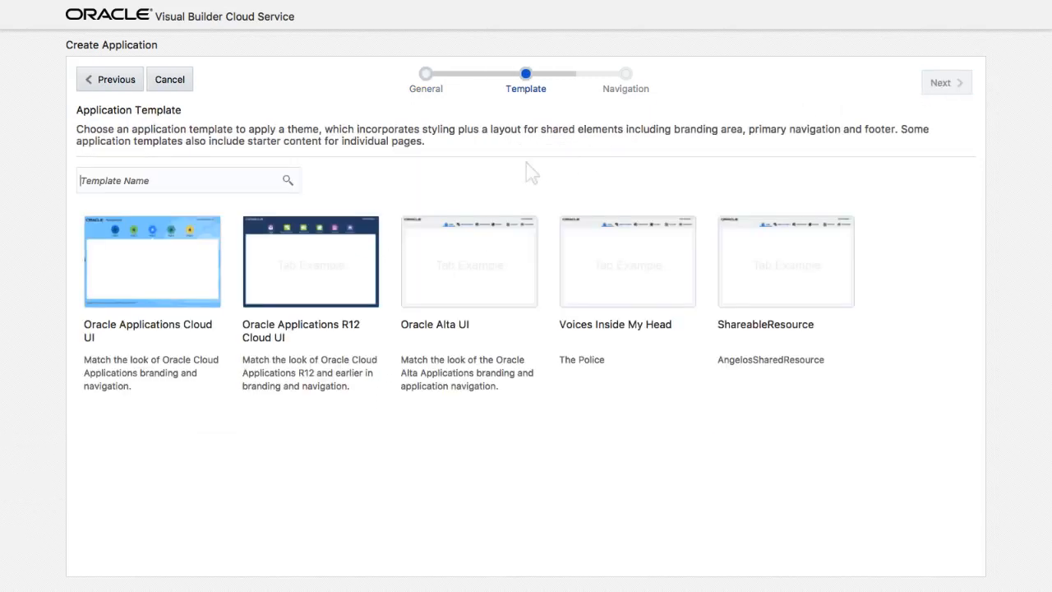
left_click(152, 260)
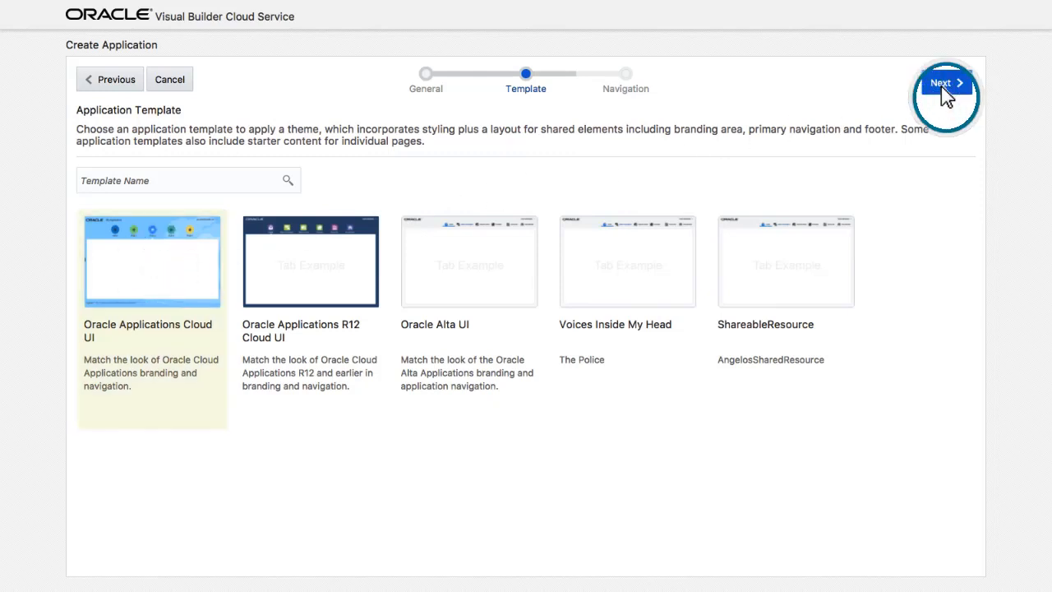
left_click(945, 82)
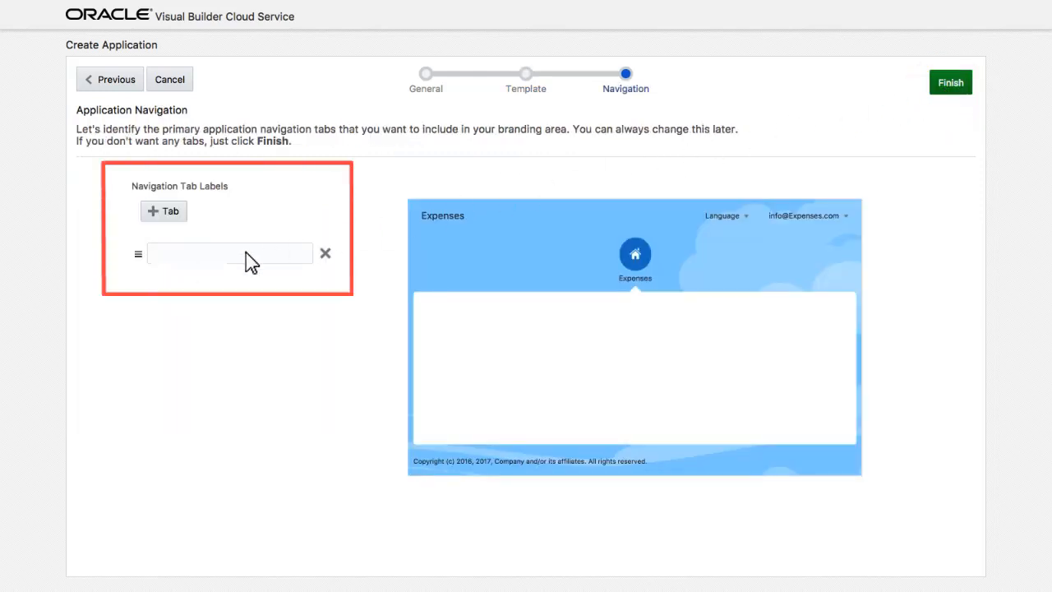
- Add Expenses and Locations navigation tabs to the app
type("Expenses")
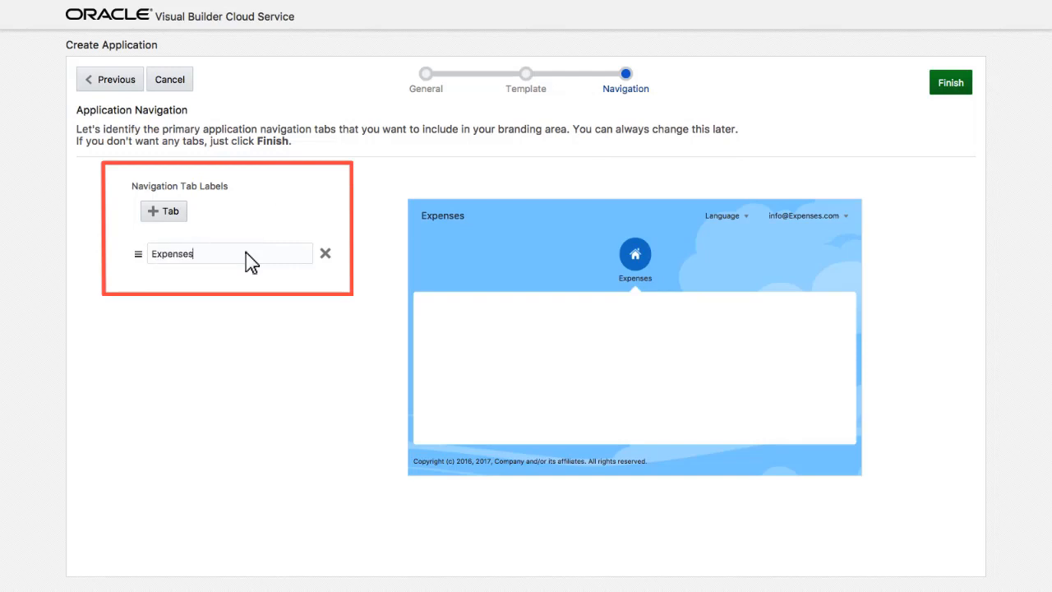
left_click(163, 210)
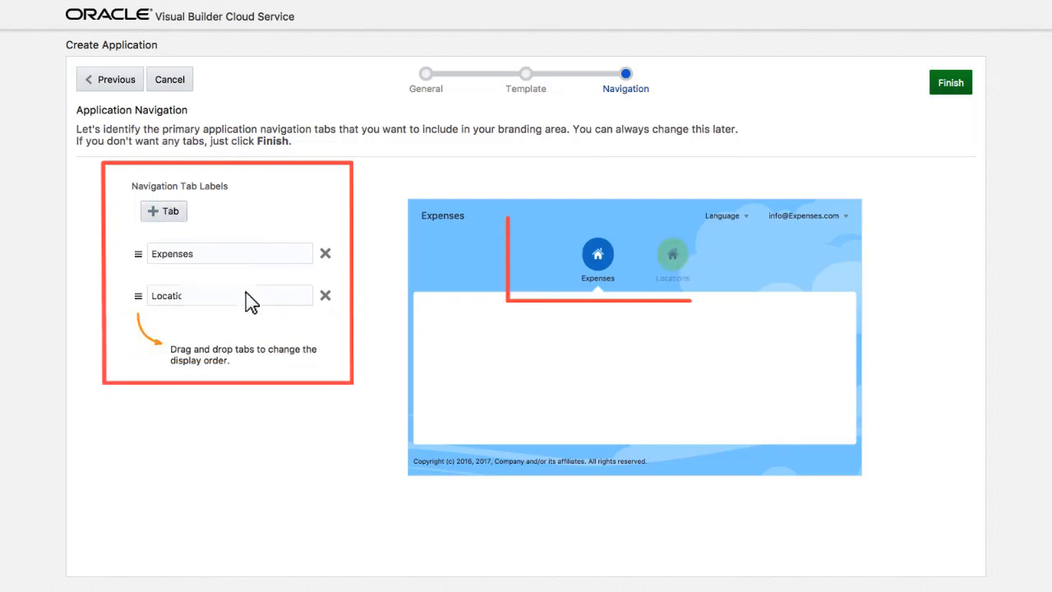
type("Locations")
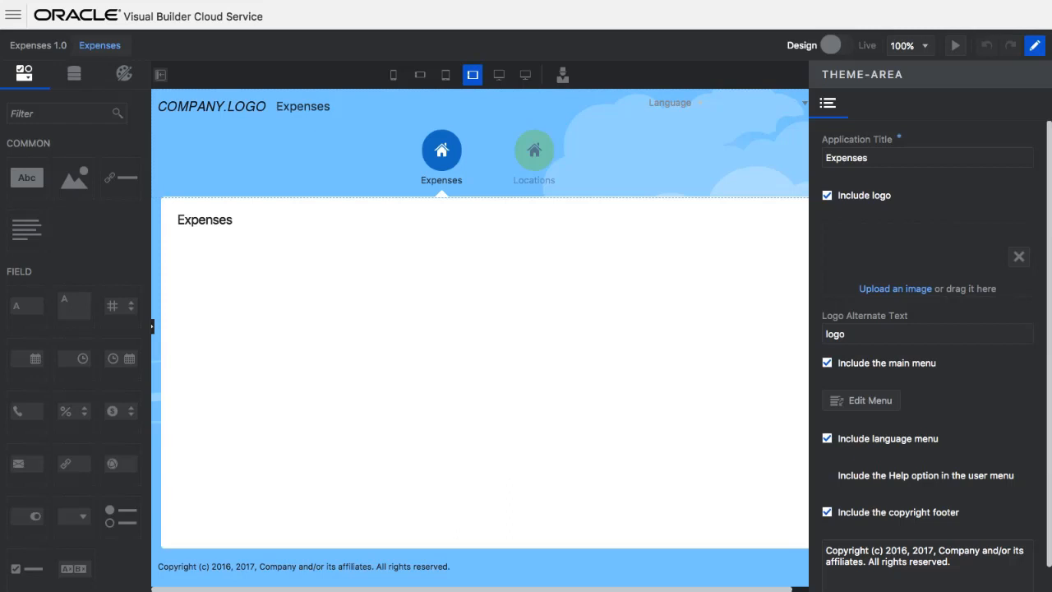
- Upload vision_small.png as the app's logo image
left_click(895, 288)
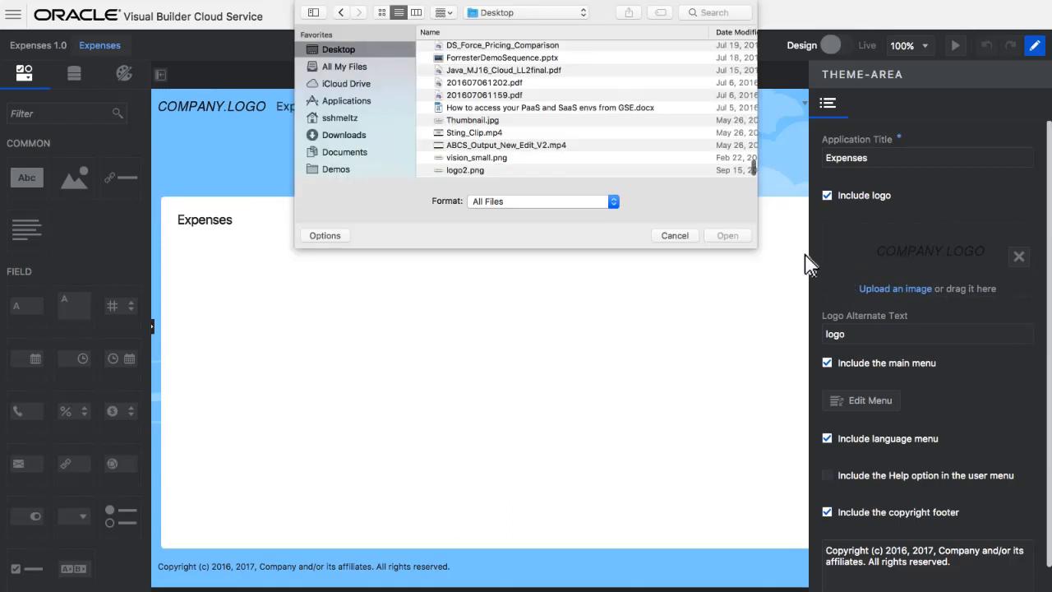
left_click(477, 158)
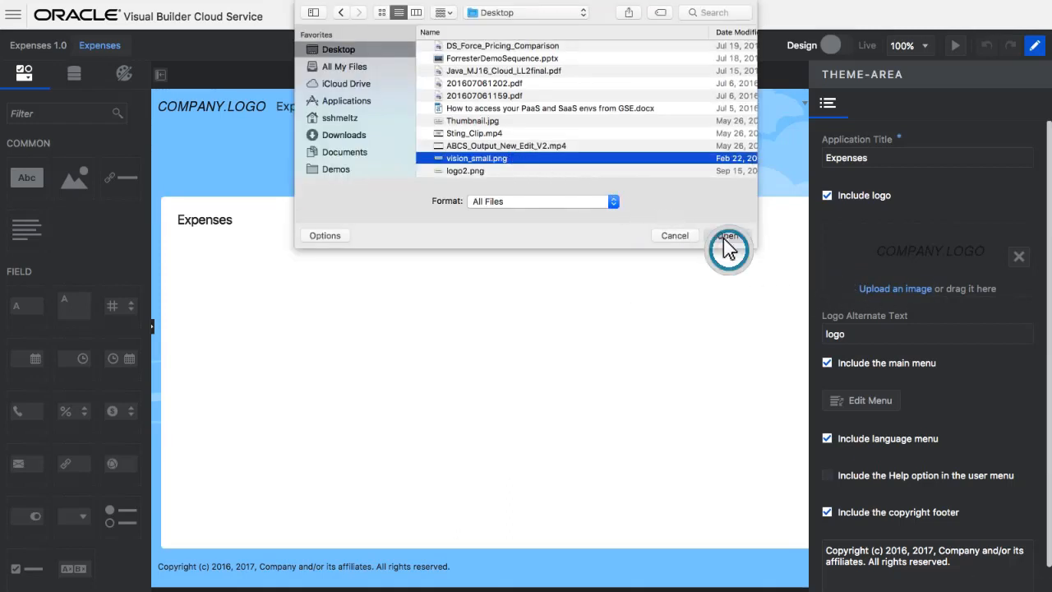
left_click(726, 236)
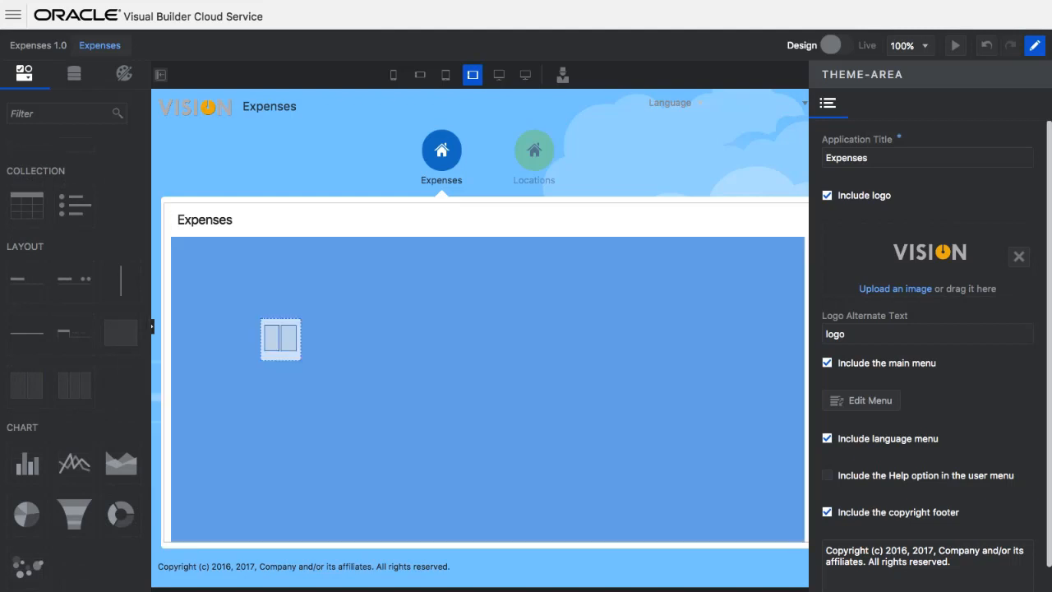
- Select the newly added two-column layout panel on the Expenses page
left_click(279, 339)
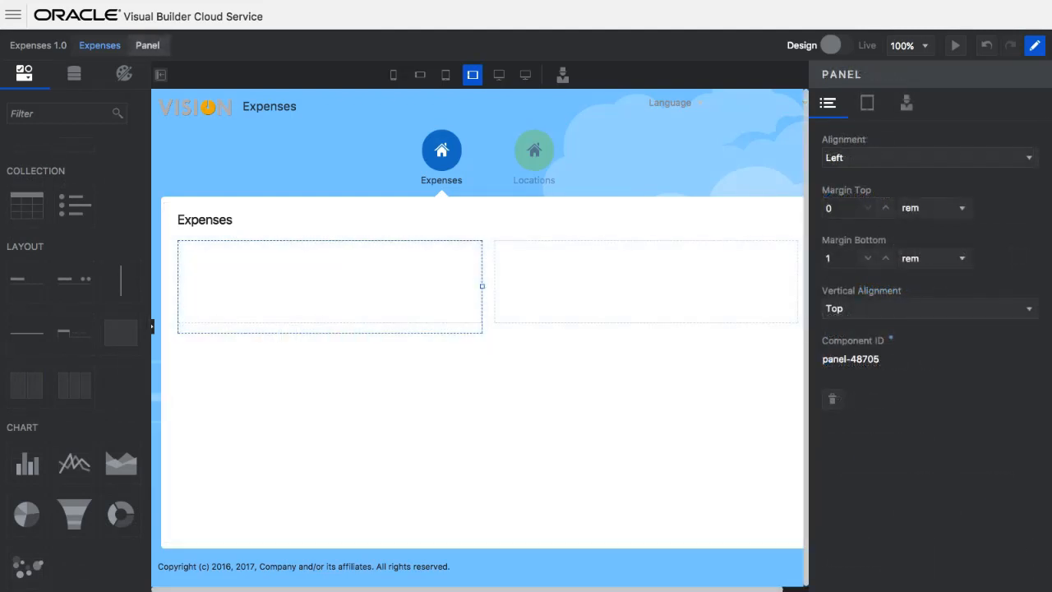
mouse_move(66, 221)
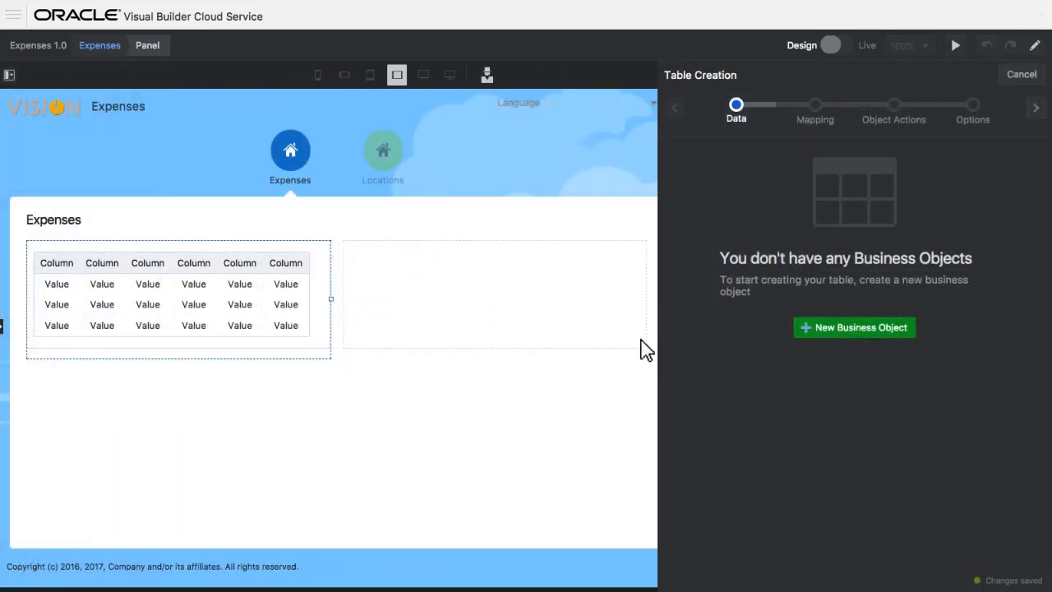
- Create the Expense business object with Name, Cost, Date and Approval fields, enabling filtering and sorting
left_click(854, 327)
type("Expense")
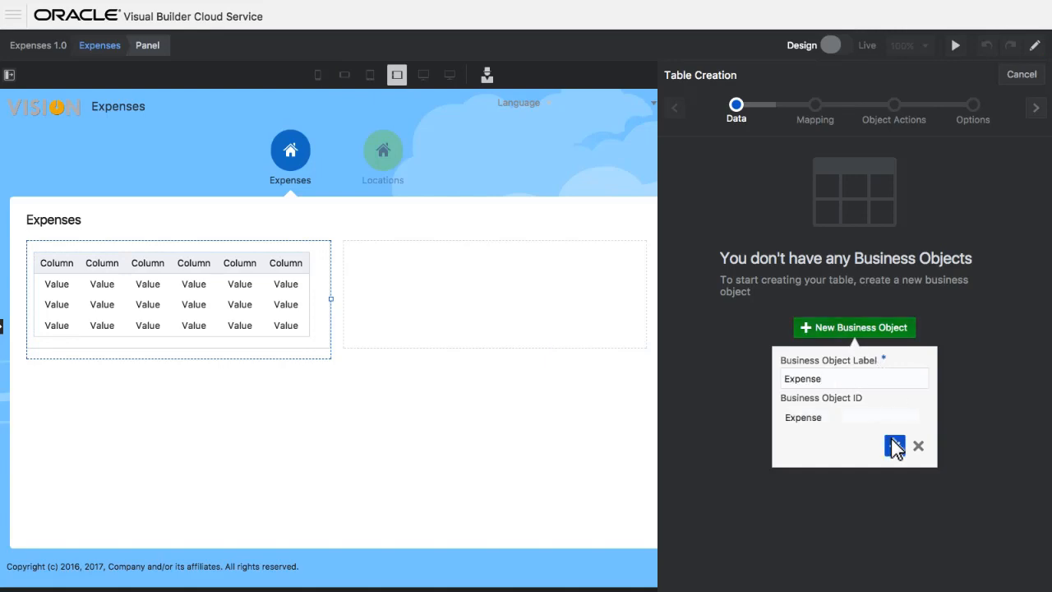
left_click(894, 445)
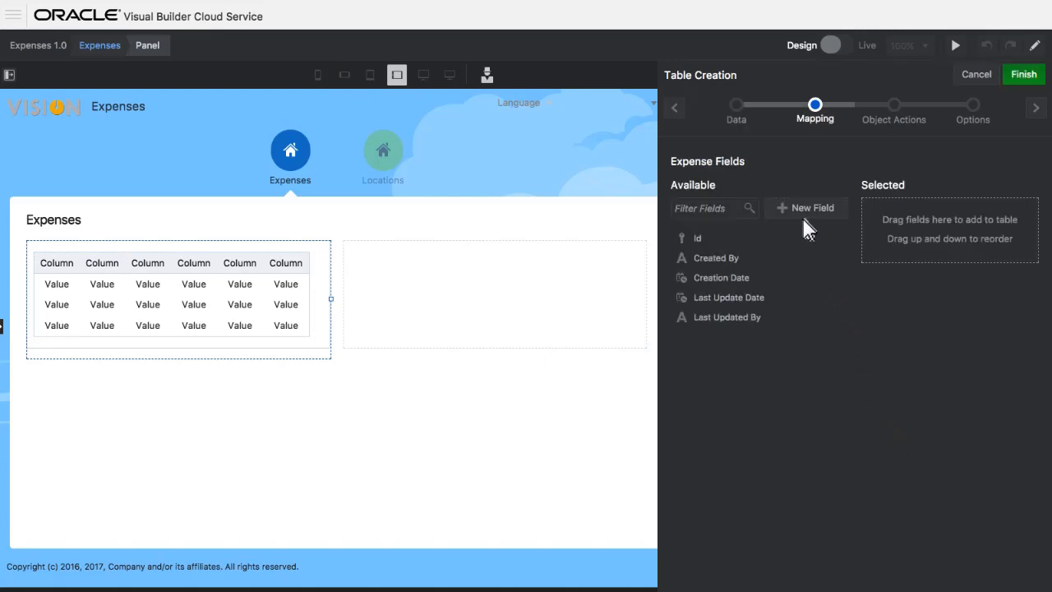
left_click(805, 207)
type("Date")
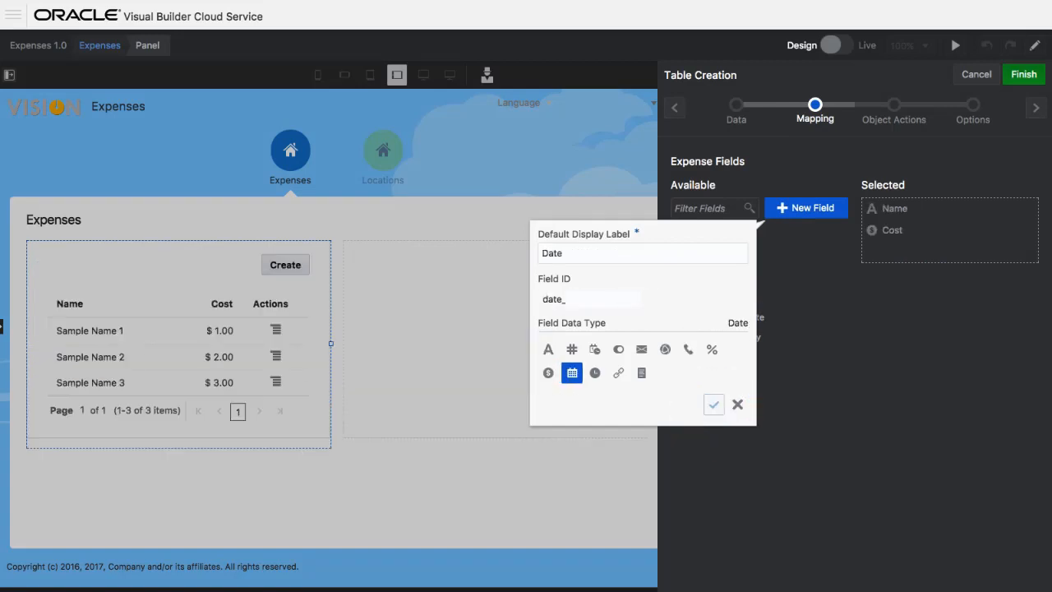
left_click(713, 404)
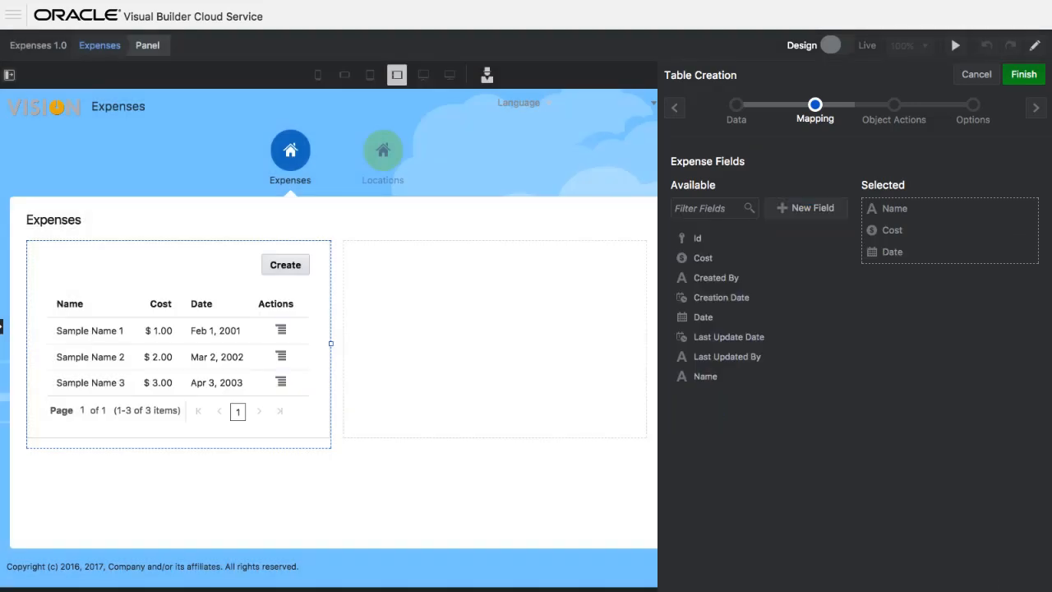
left_click(806, 207)
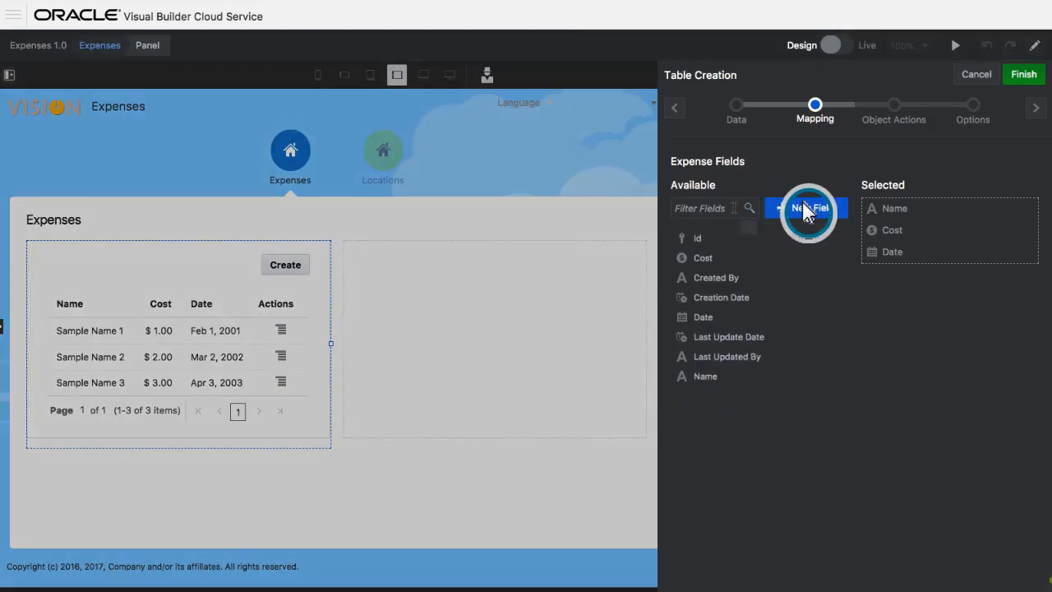
left_click(809, 207)
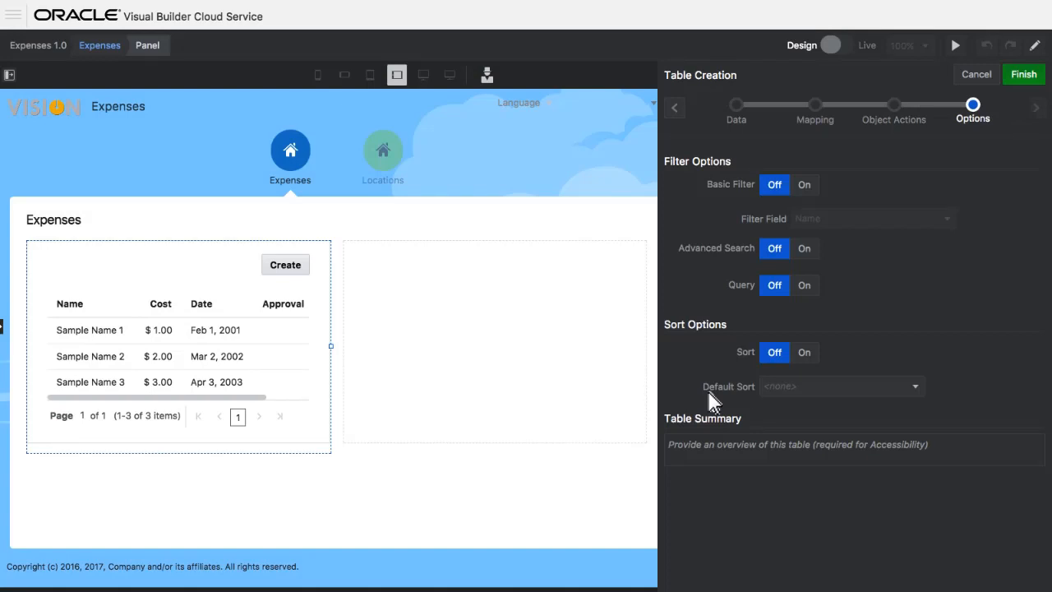
left_click(803, 184)
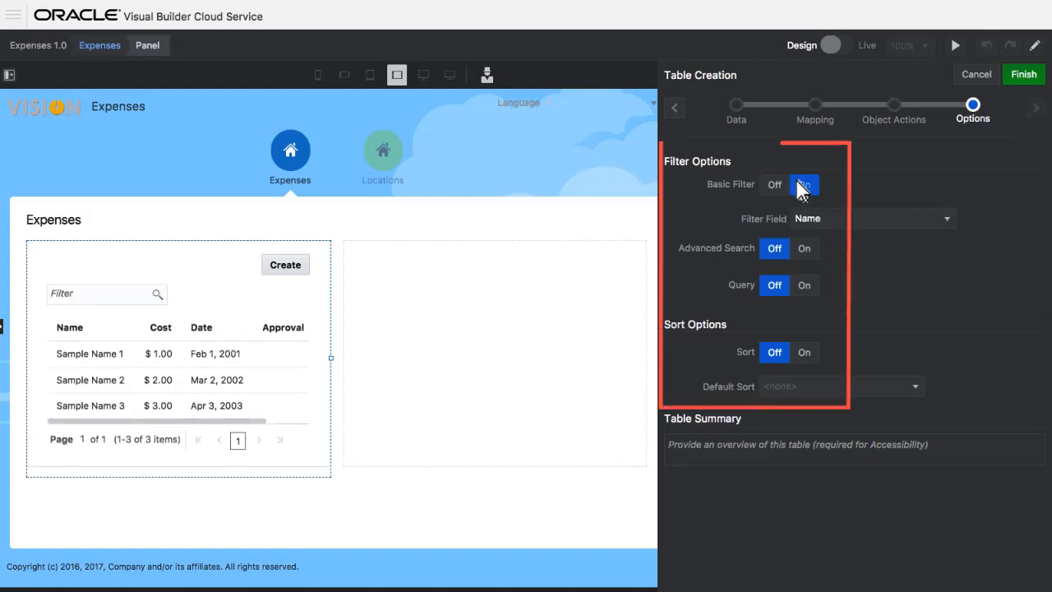
left_click(803, 352)
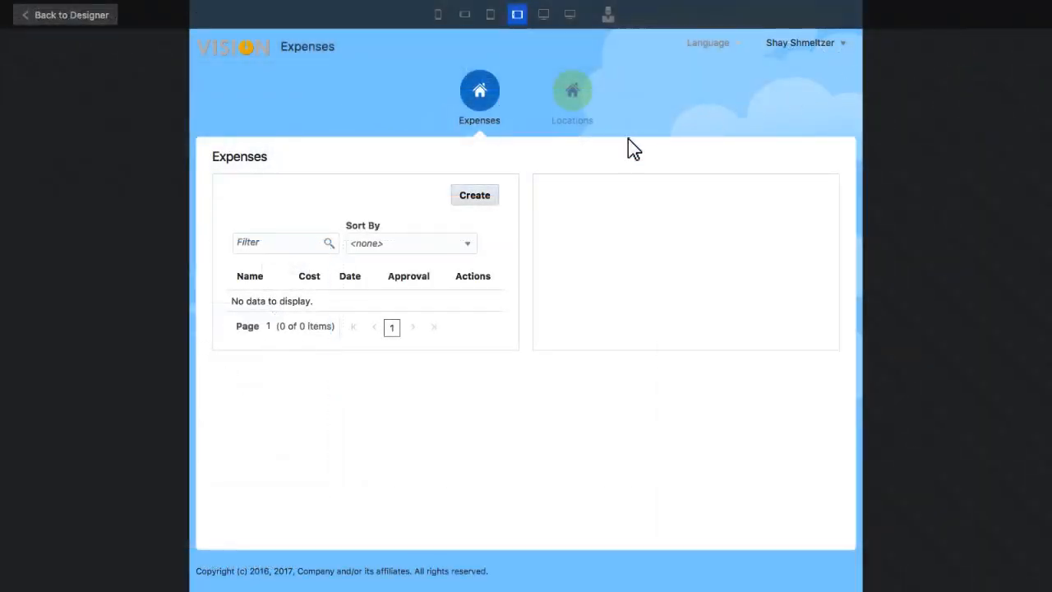
- Create a Dinner expense costing $40.00 in the running app
left_click(474, 195)
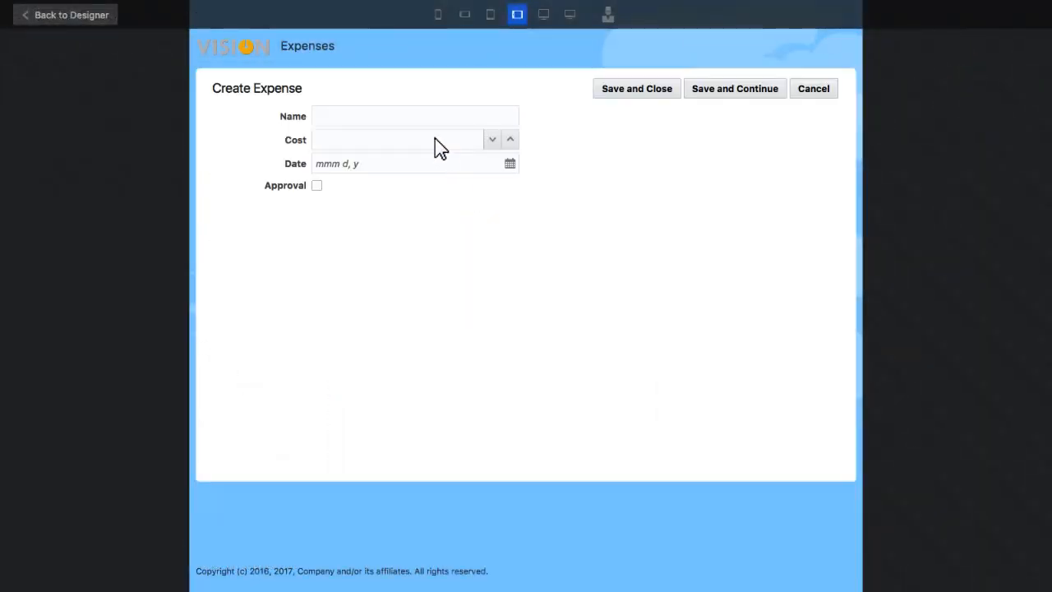
type("40.00")
type("Dinner")
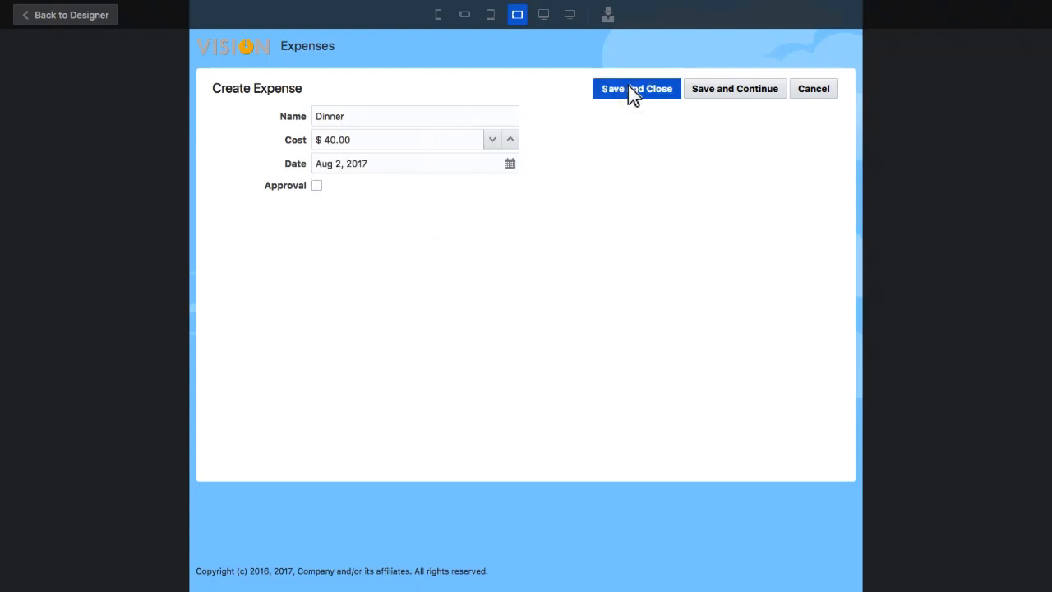
left_click(636, 88)
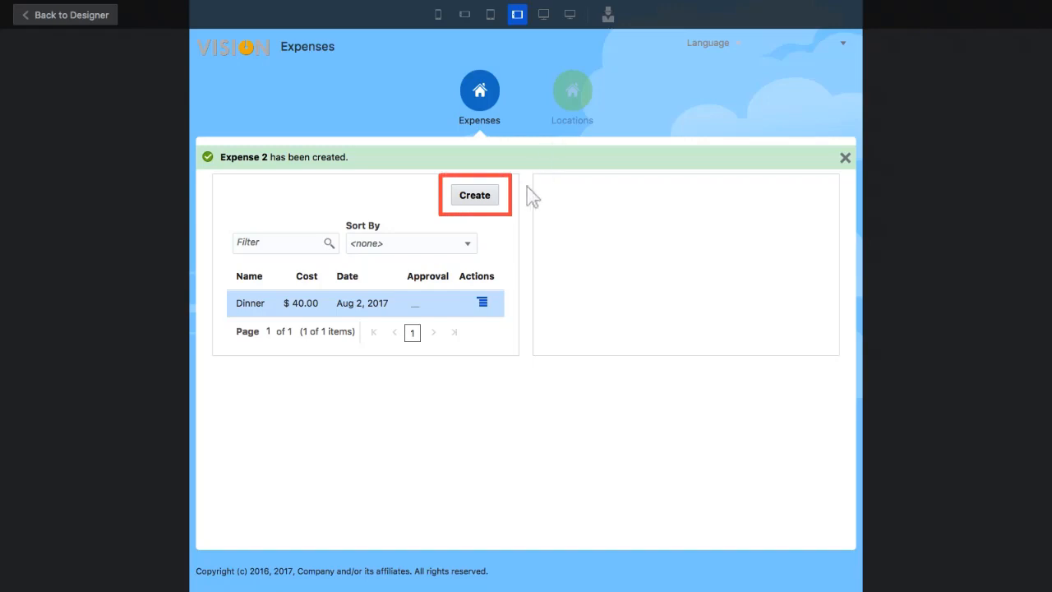
- Edit the Dinner expense, raising its cost to $45.00, and save
left_click(481, 302)
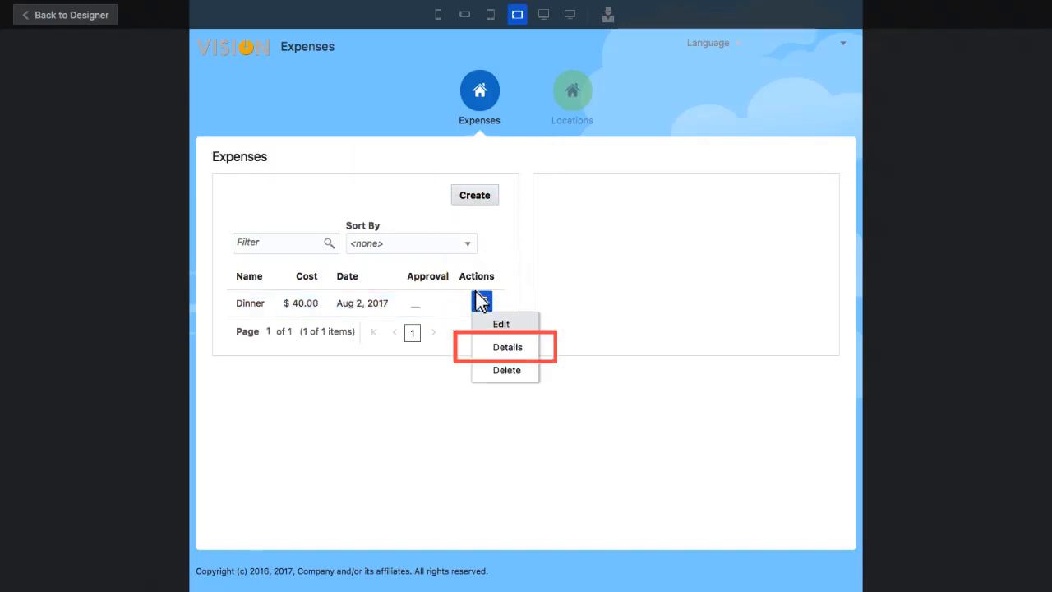
mouse_move(515, 327)
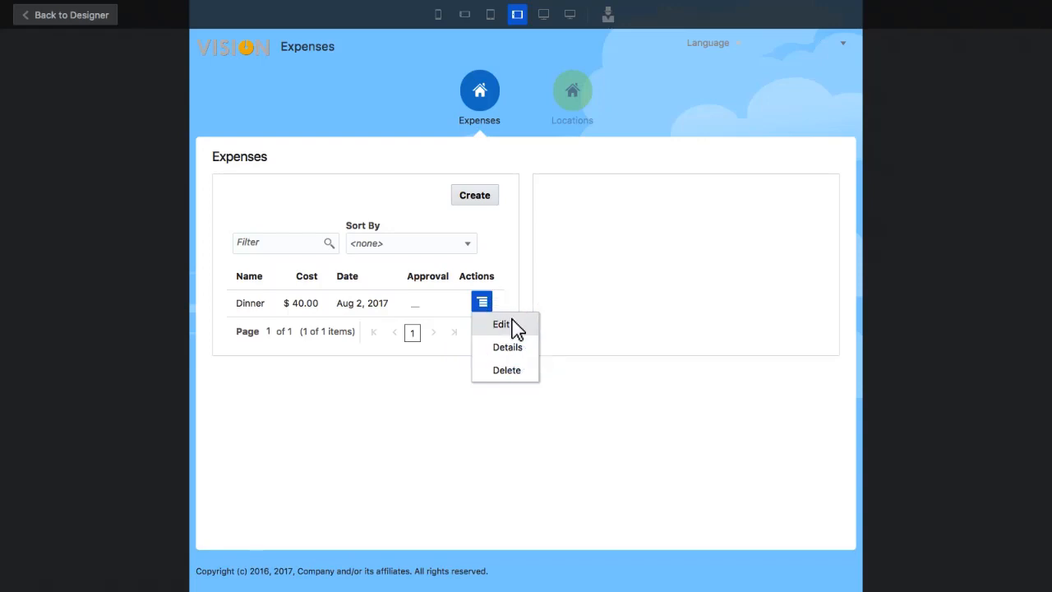
left_click(500, 323)
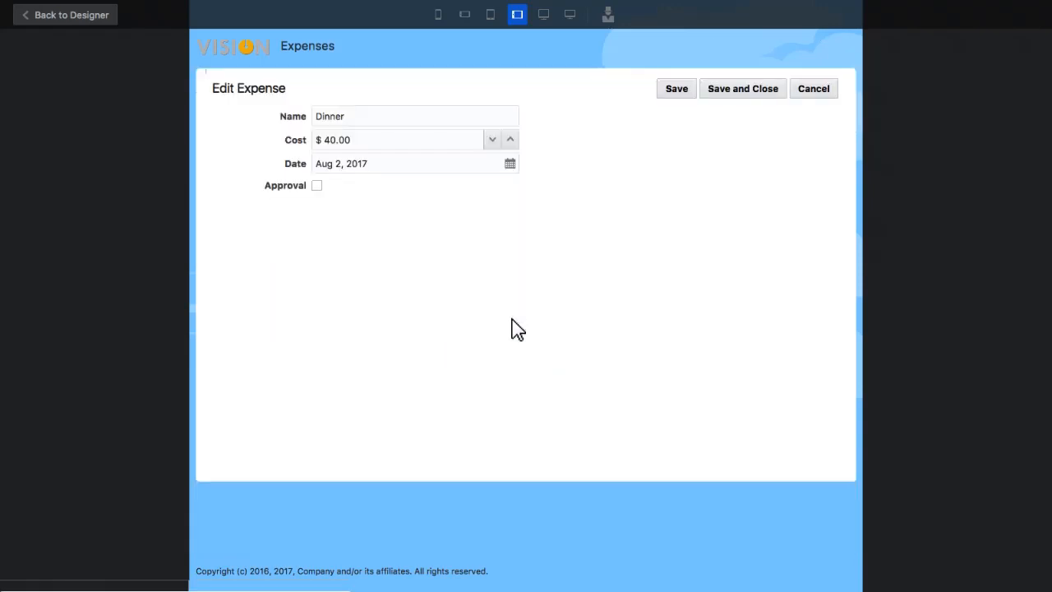
mouse_move(469, 225)
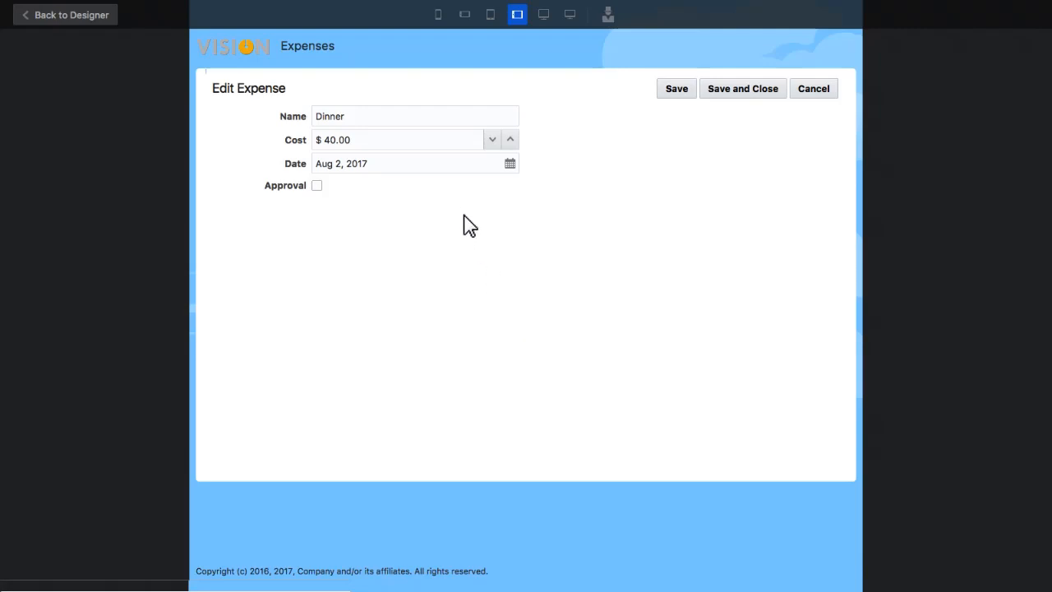
left_click(509, 135)
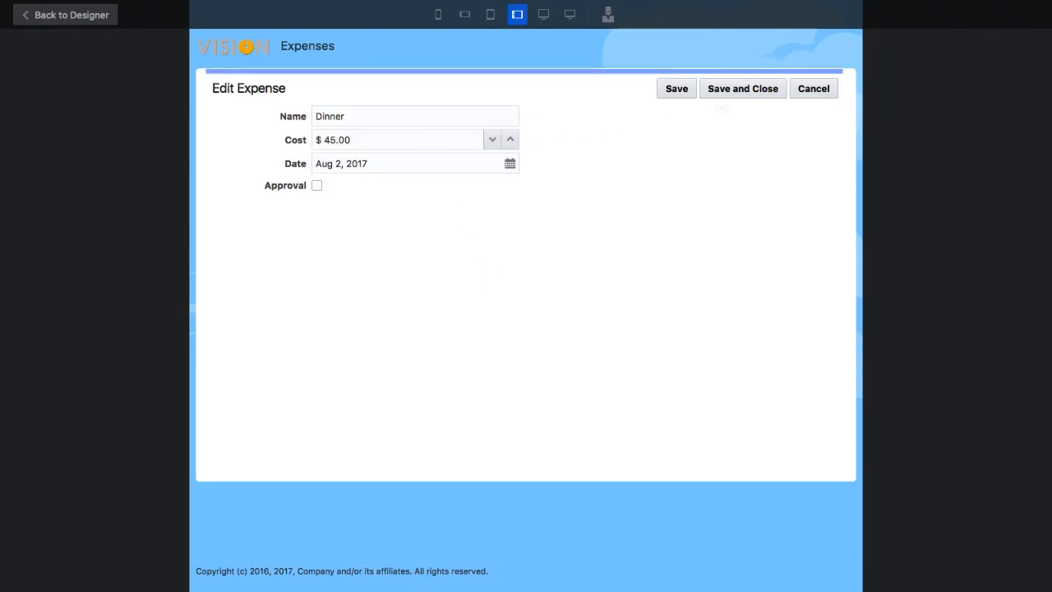
left_click(741, 88)
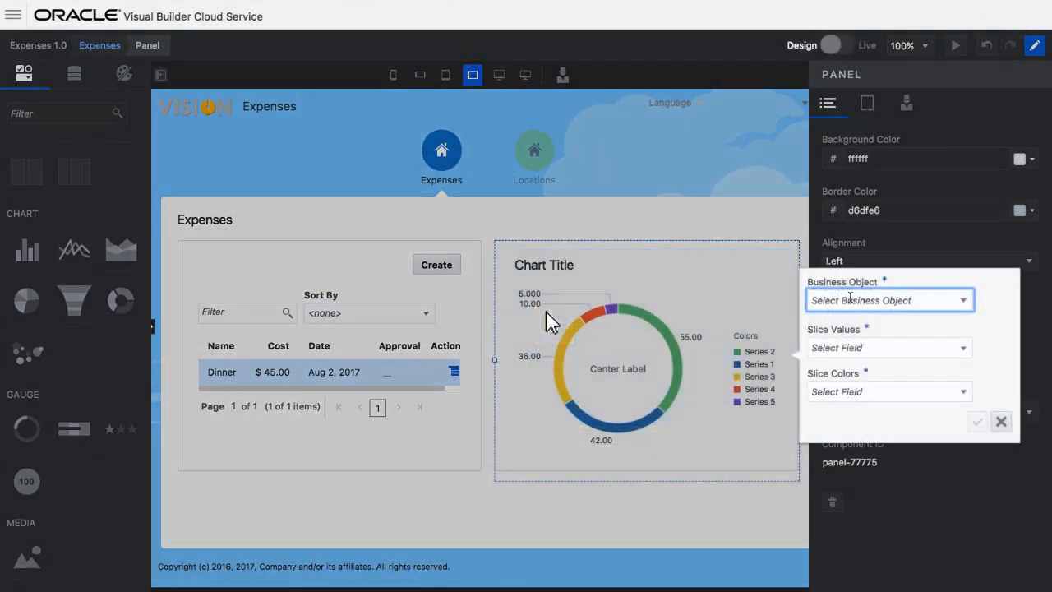
mouse_move(596, 320)
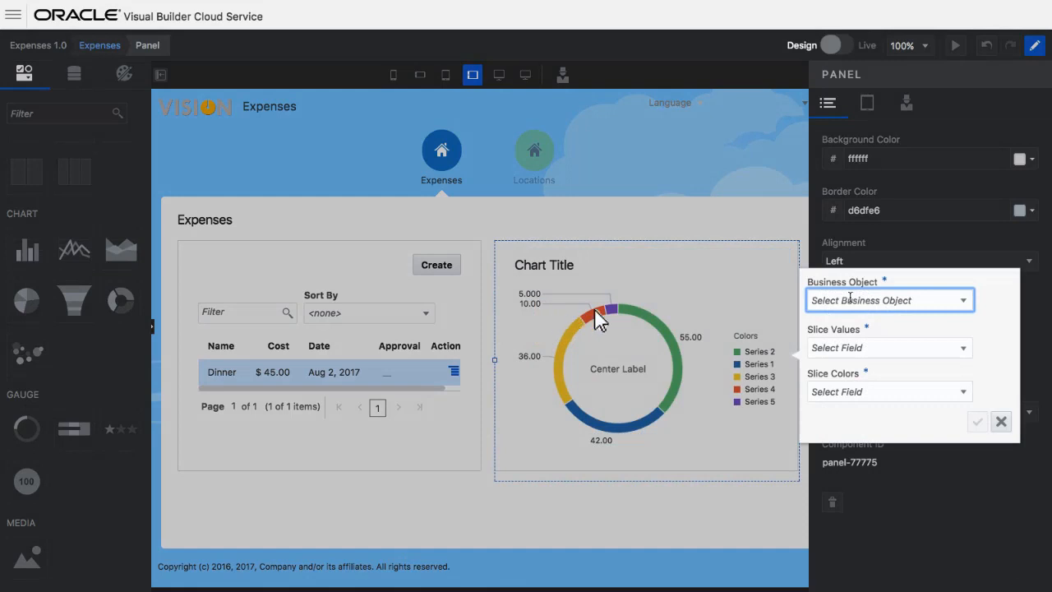
- Bind the donut chart to Expense, with Cost as slice values and Name as slice colors
left_click(888, 299)
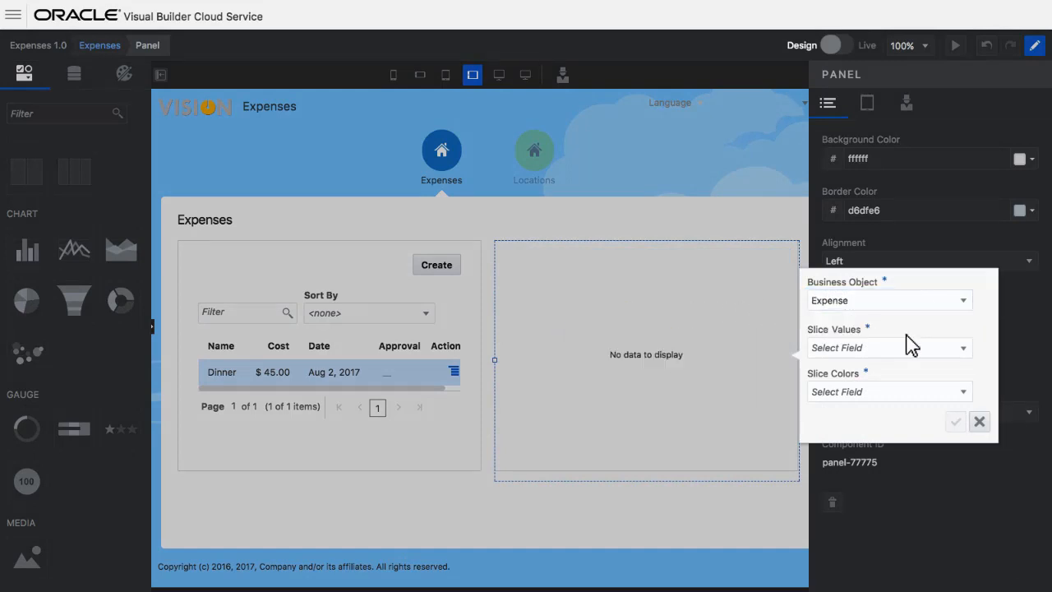
left_click(889, 391)
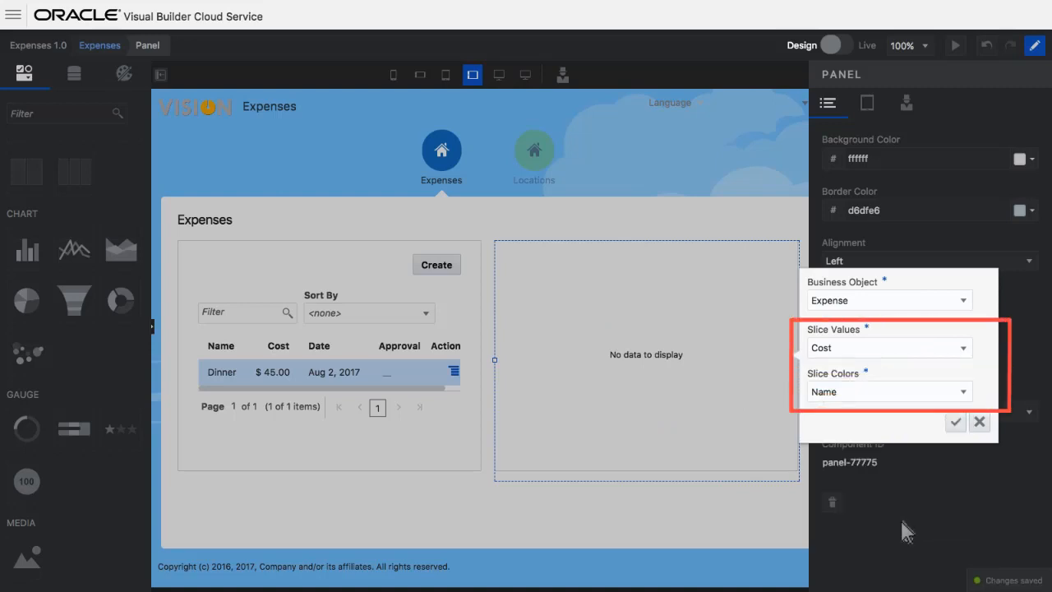
left_click(954, 422)
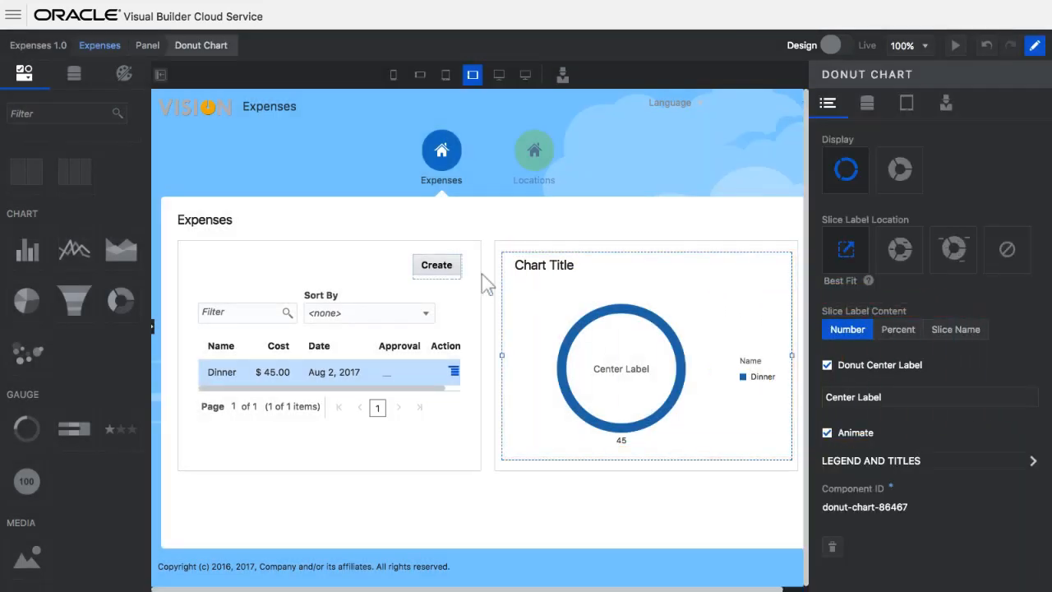
- Make the Create Expense Type field a lookup with values Lodging, Food, Travel, Other
left_click(437, 264)
type("Type")
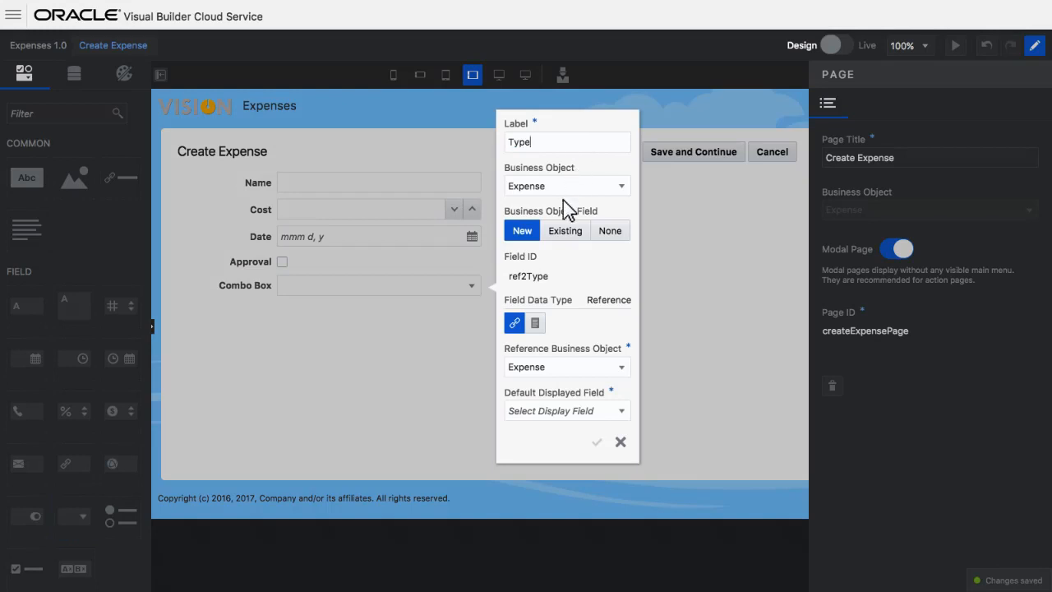
left_click(534, 322)
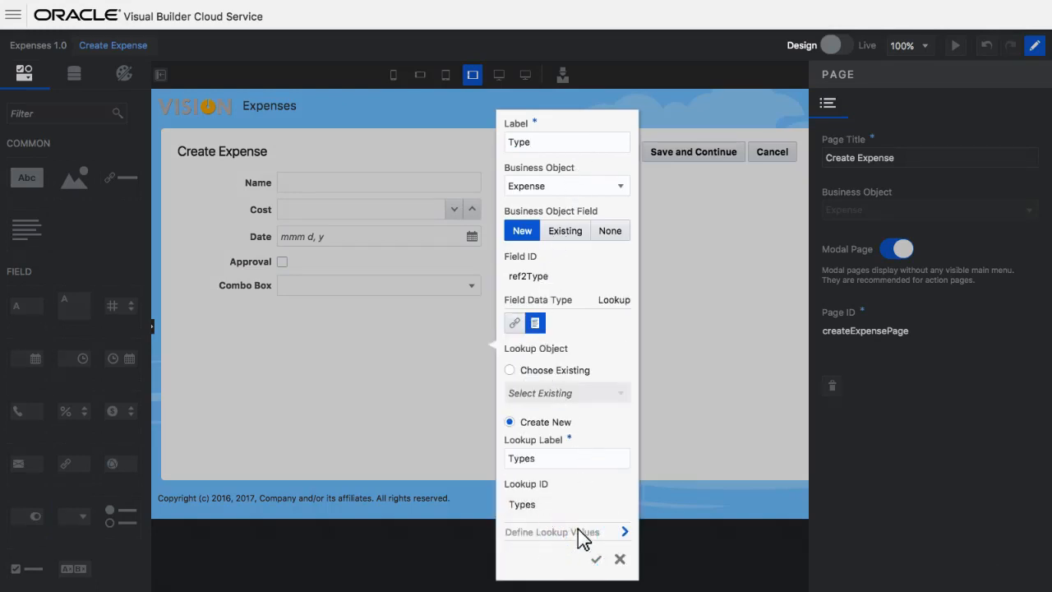
left_click(552, 531)
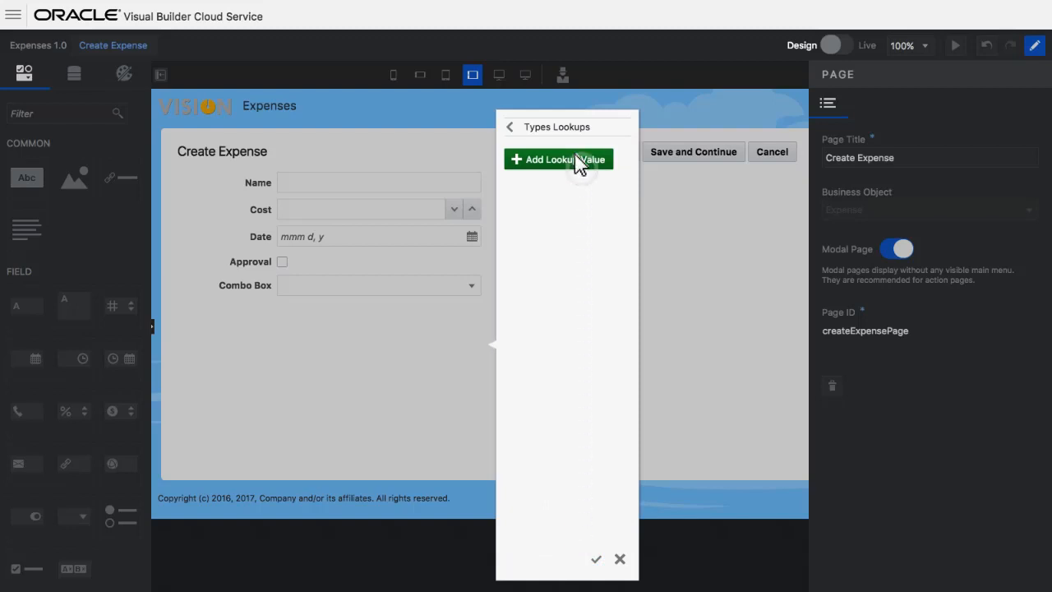
left_click(558, 159)
type("Lodging")
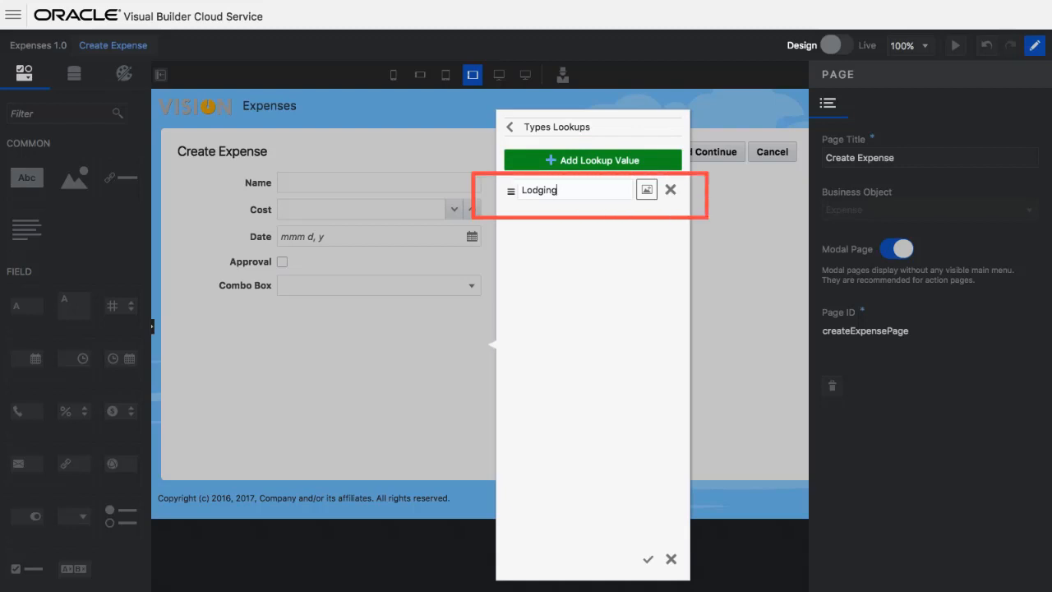
left_click(592, 160)
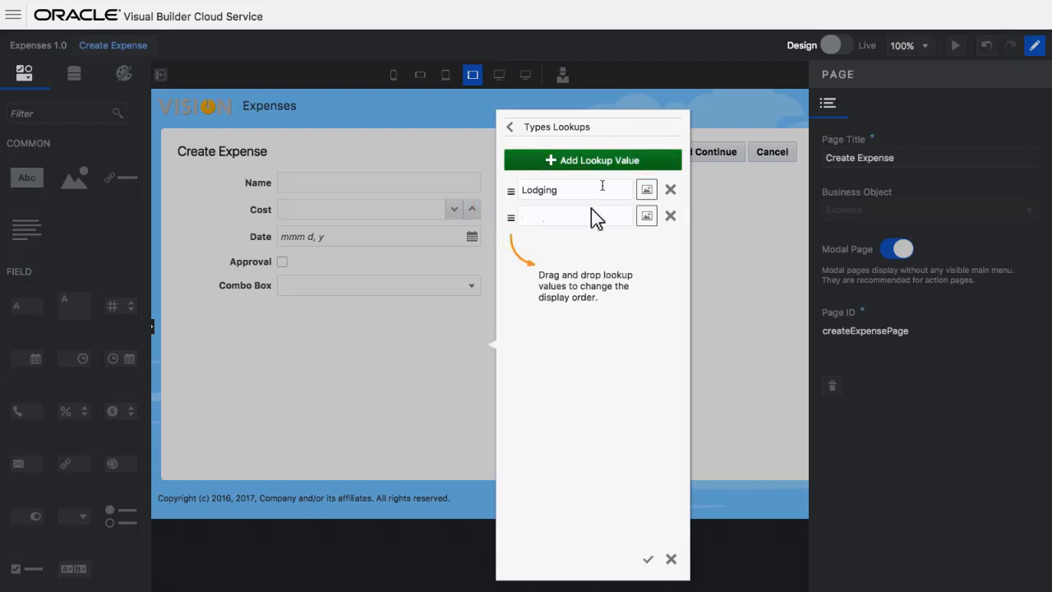
type("Travel")
type("Other")
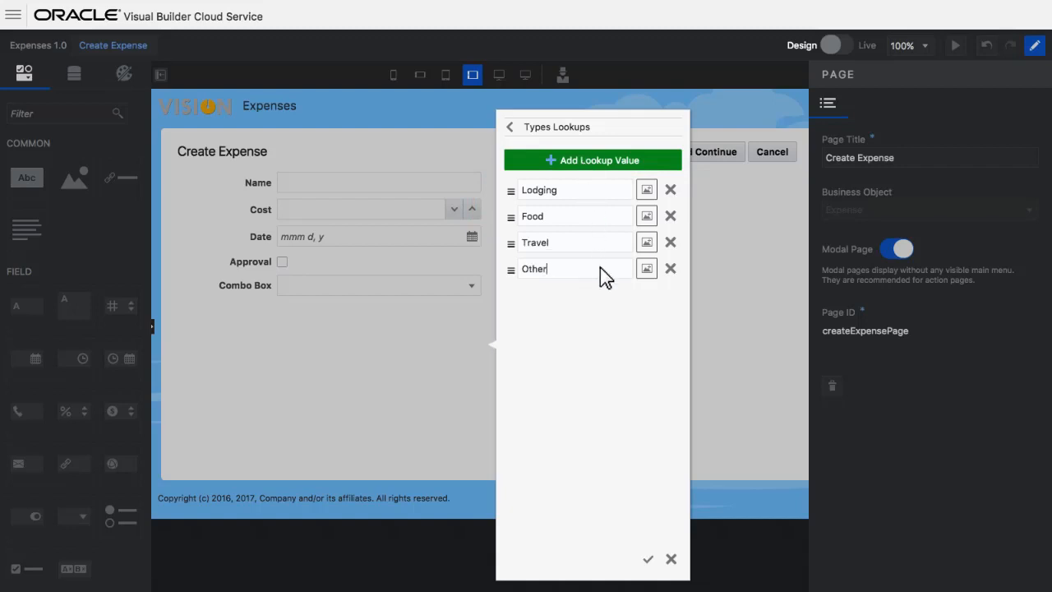
mouse_move(598, 246)
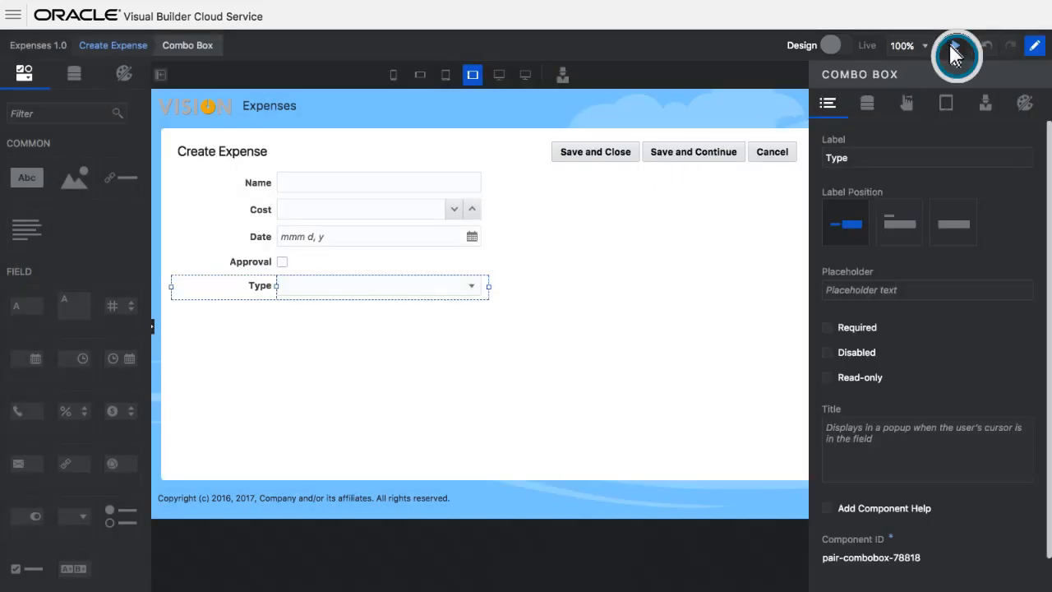
- Run the app and save a Hotel expense: $80.00, Aug 2, 2017, type Lodging
left_click(866, 45)
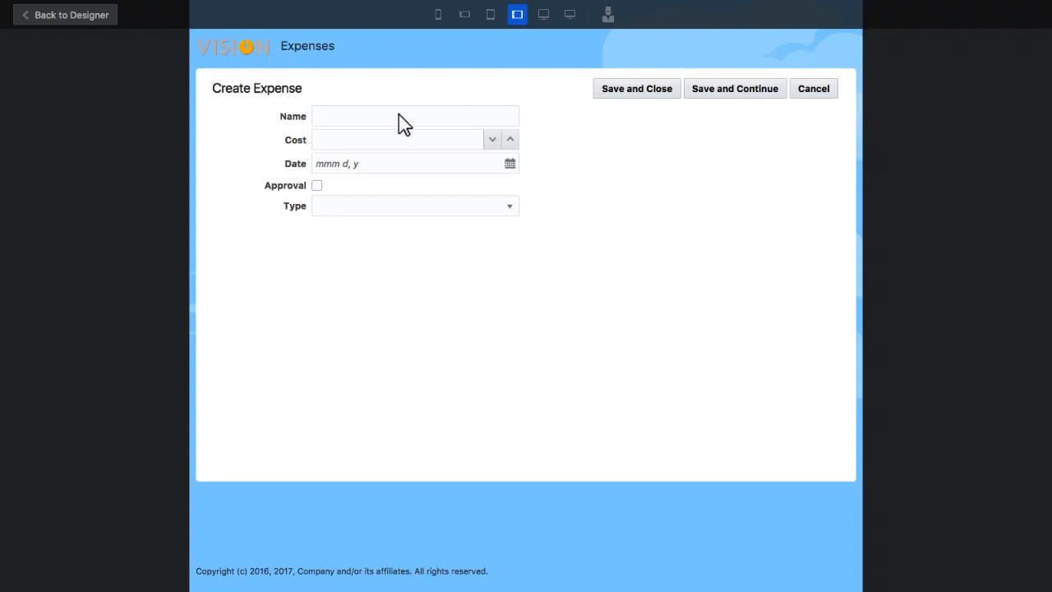
type("Hotel")
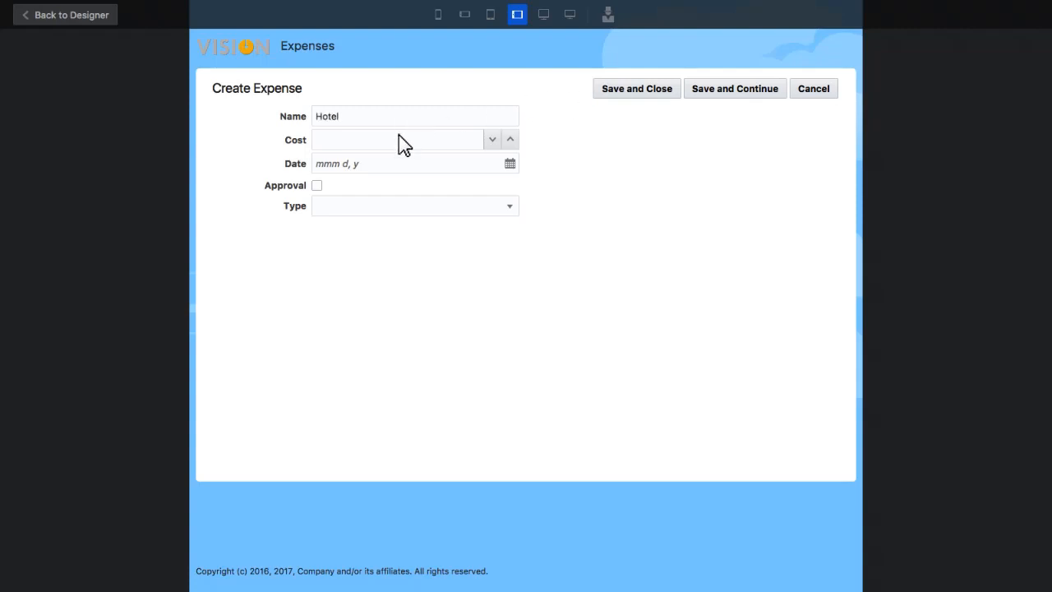
left_click(411, 164)
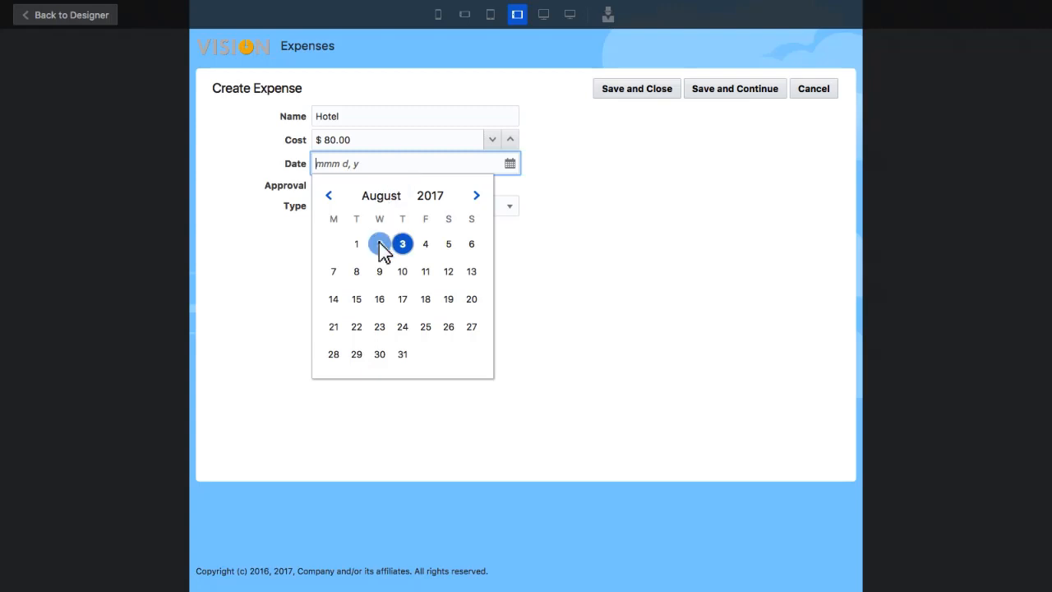
left_click(379, 243)
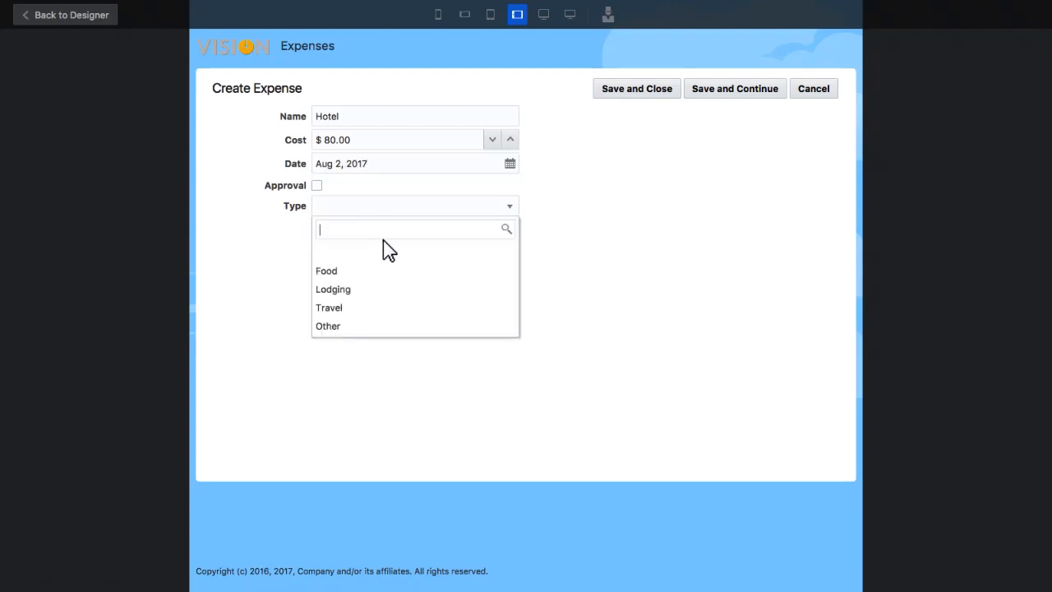
left_click(332, 289)
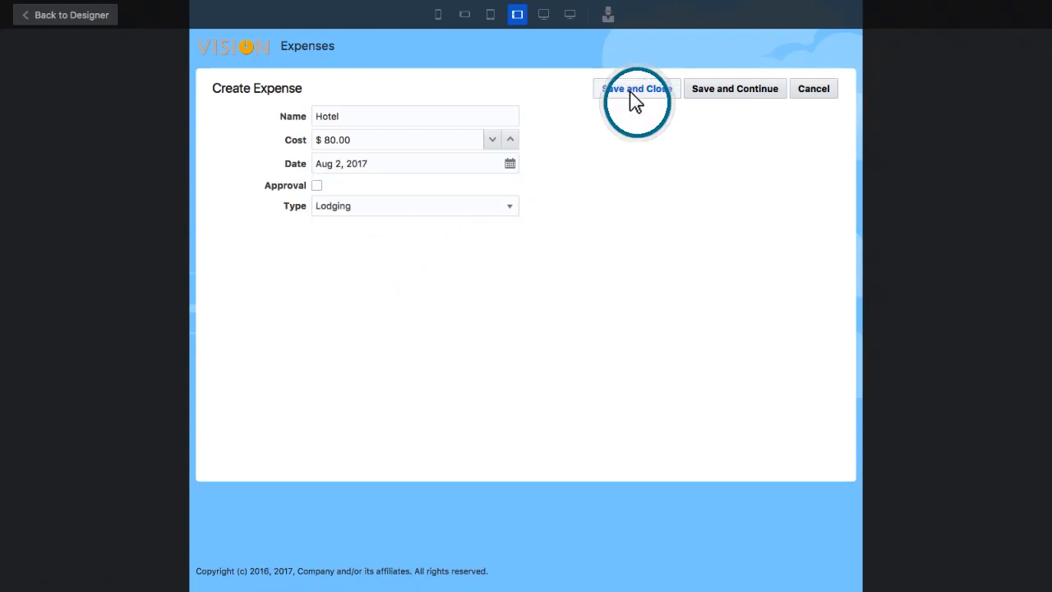
left_click(636, 87)
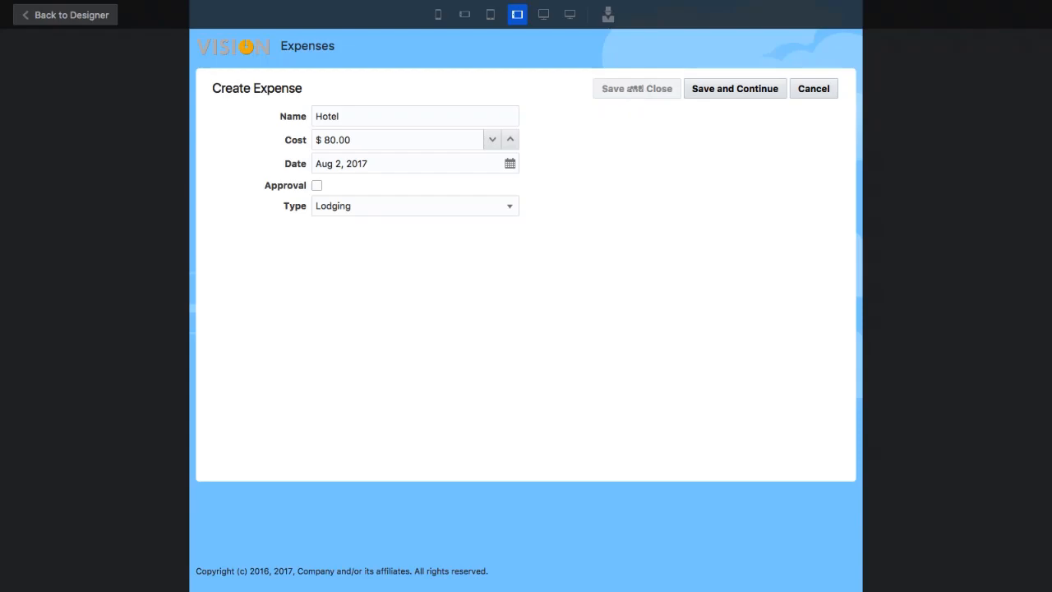